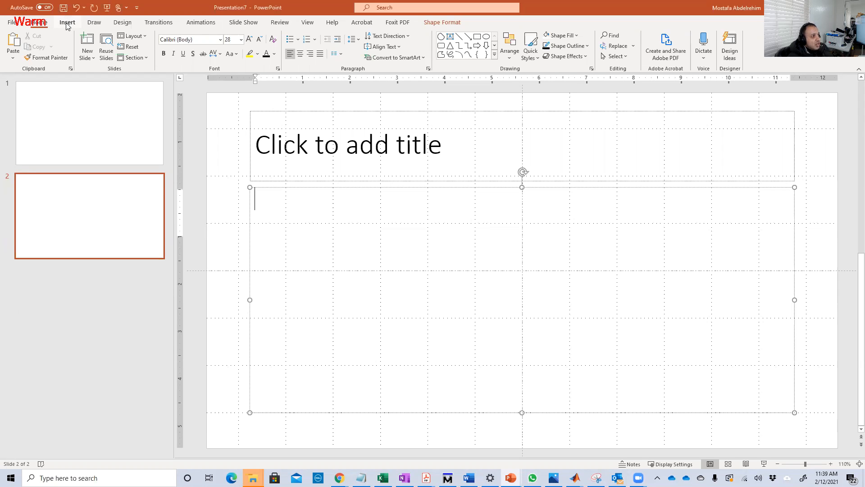
Start a new equation in the slide 2 placeholder and browse the Basic Math symbols
{"action": "left_click", "coordinate": [66, 21]}
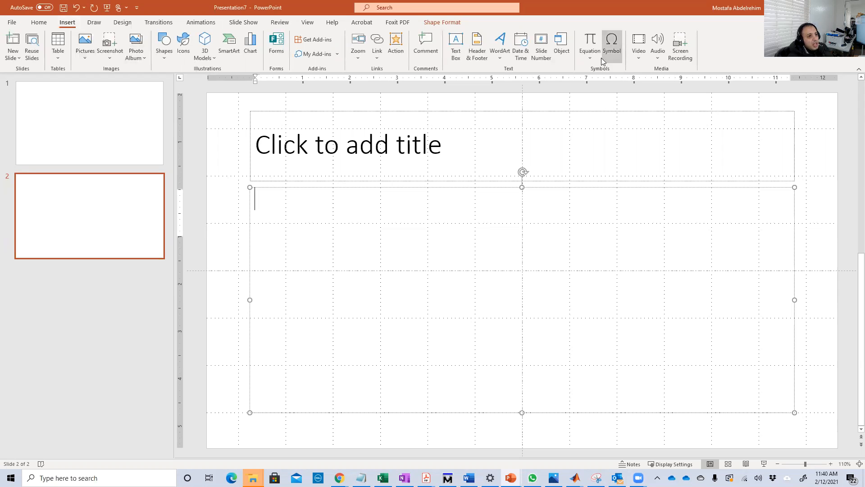
{"action": "left_click", "coordinate": [589, 45]}
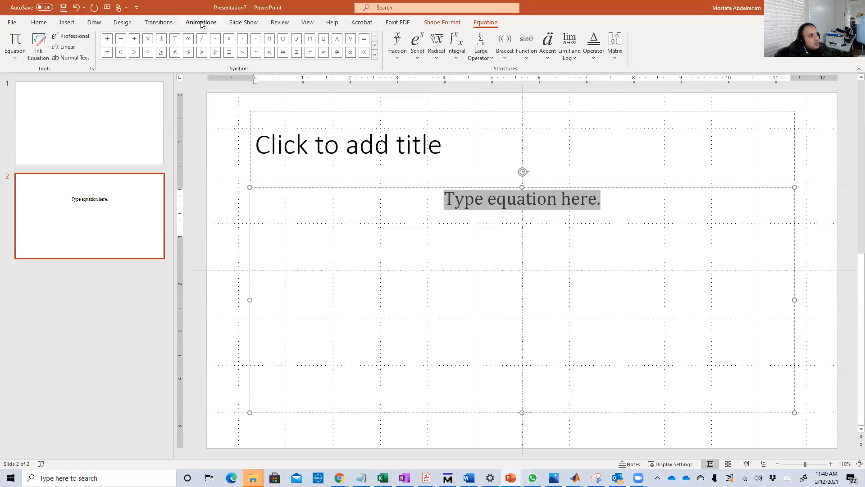
{"action": "mouse_move", "coordinate": [365, 52]}
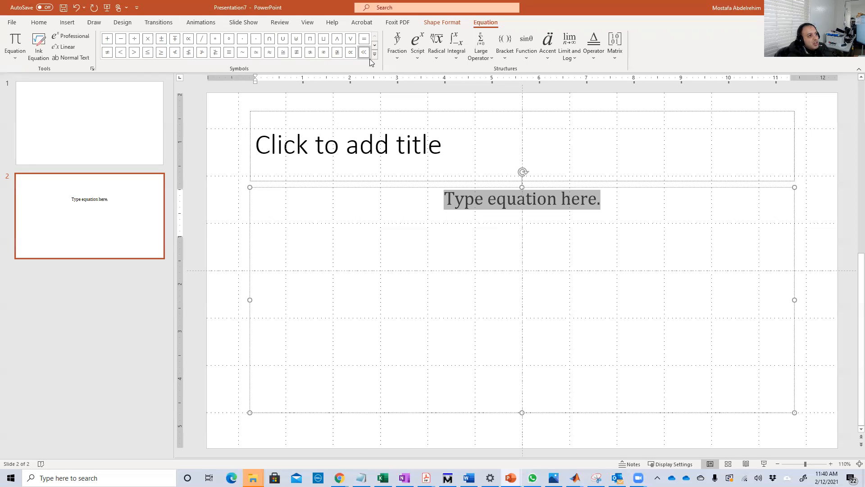
{"action": "left_click", "coordinate": [374, 62]}
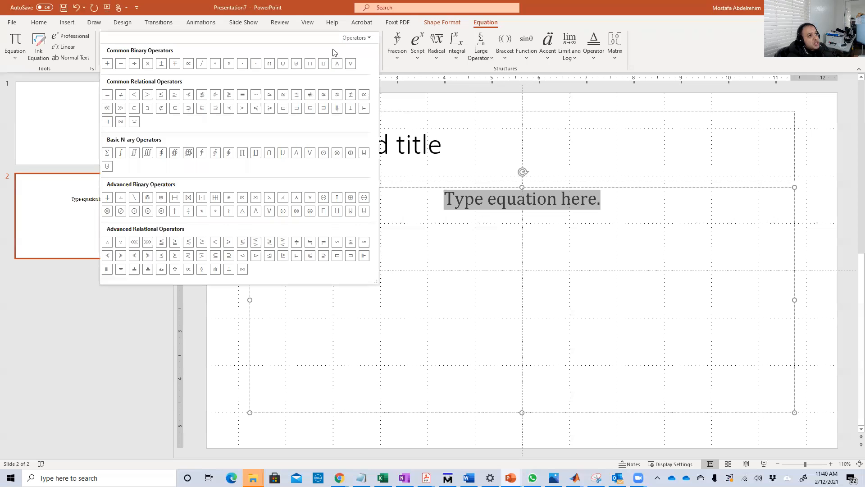
{"action": "left_click", "coordinate": [357, 38]}
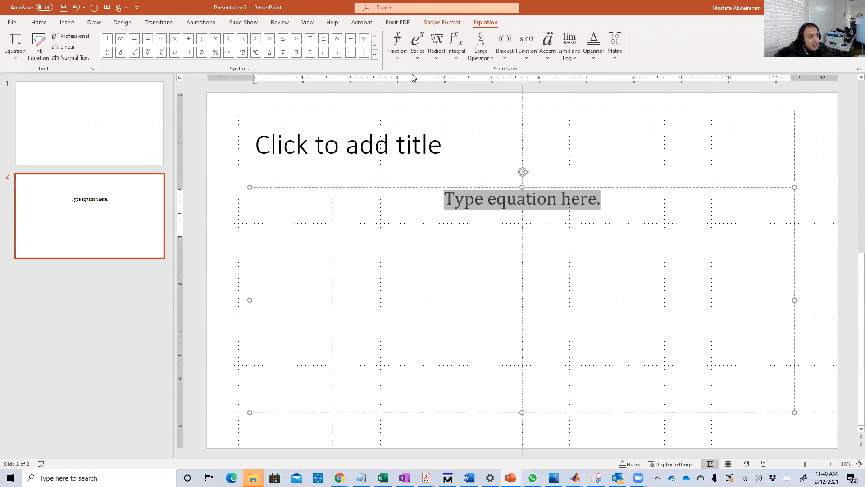
Switch the symbol gallery to Operators and complete the equation x + y
{"action": "left_click", "coordinate": [375, 53]}
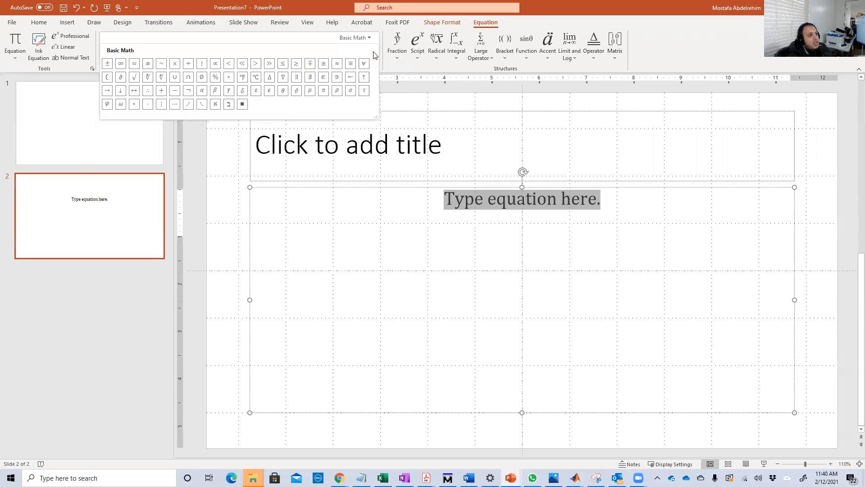
{"action": "left_click", "coordinate": [373, 46]}
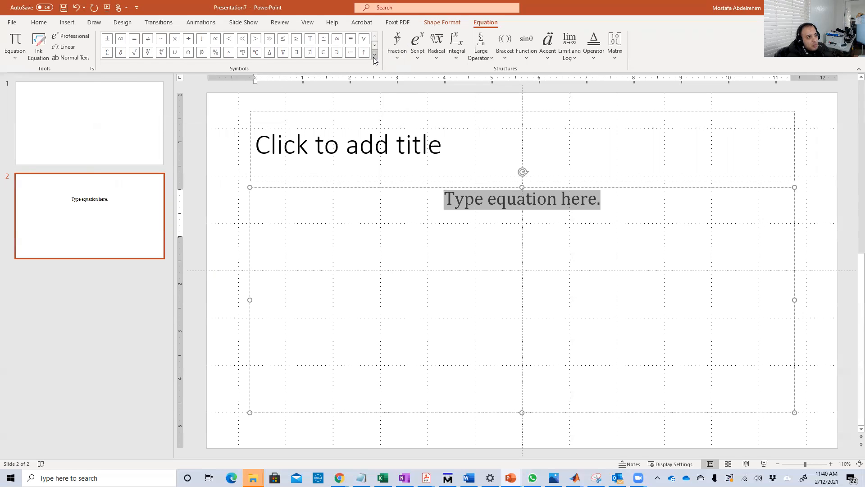
{"action": "left_click", "coordinate": [374, 60]}
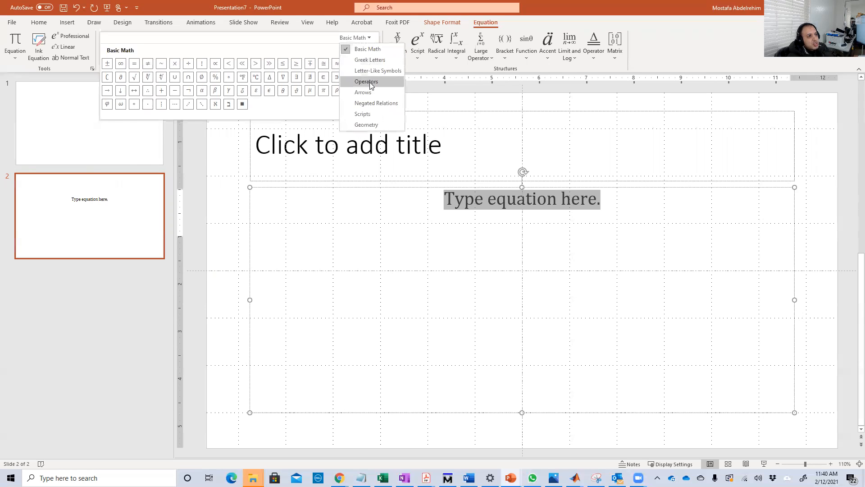
{"action": "left_click", "coordinate": [365, 82]}
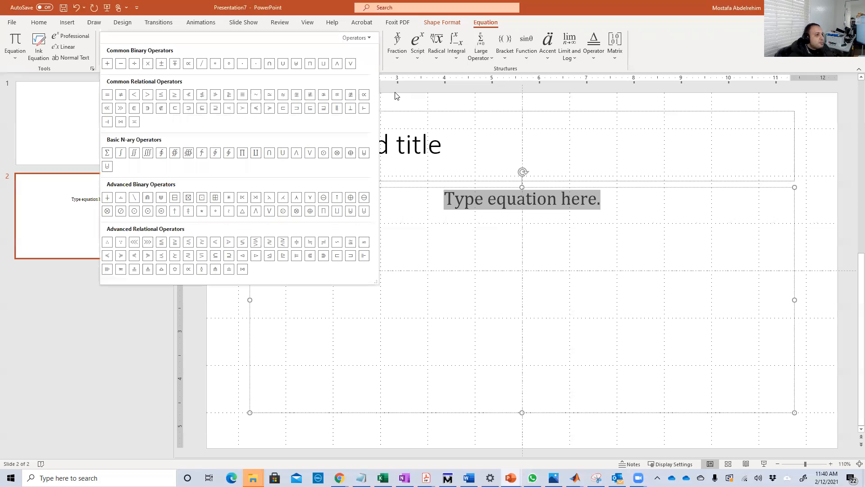
{"action": "mouse_move", "coordinate": [247, 285]}
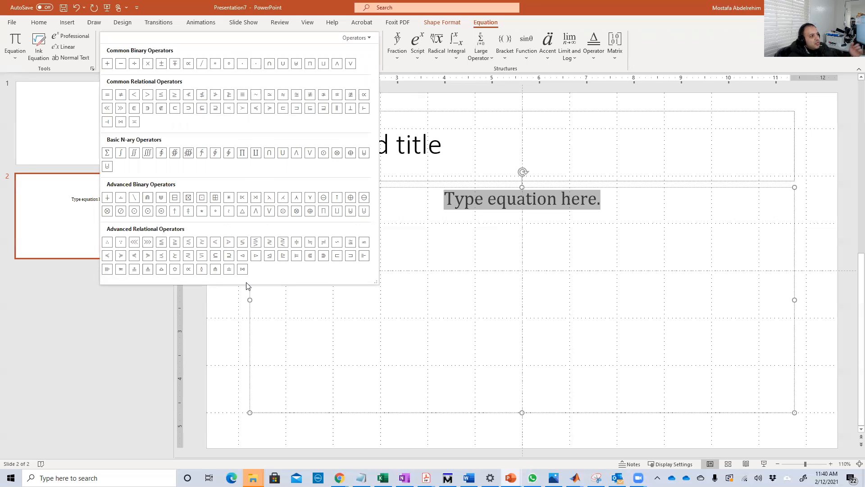
{"action": "mouse_move", "coordinate": [242, 152]}
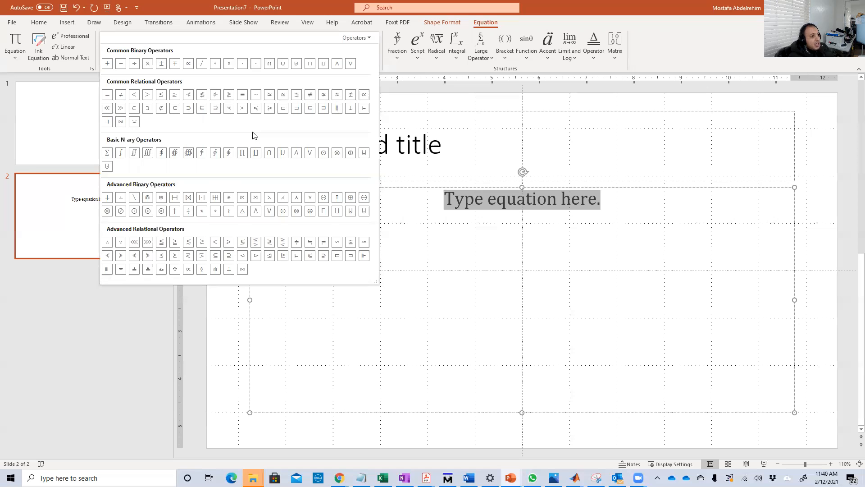
{"action": "mouse_move", "coordinate": [159, 121]}
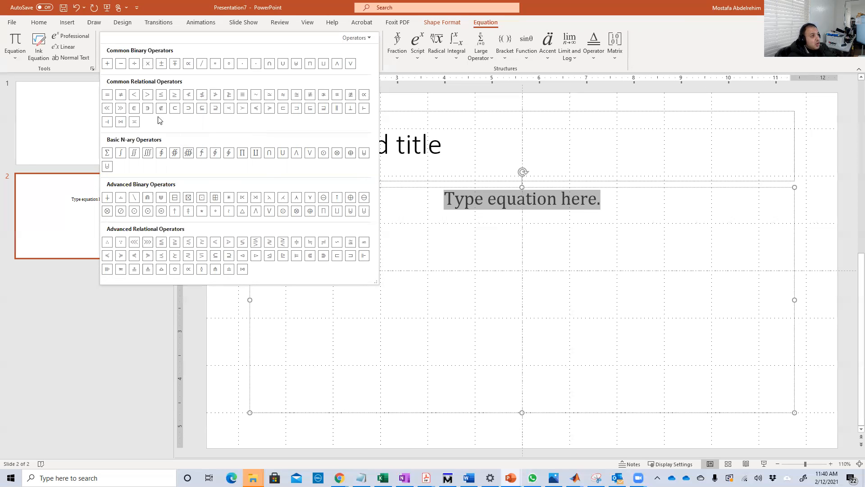
{"action": "left_click", "coordinate": [466, 220]}
{"action": "type", "text": "x + y"}
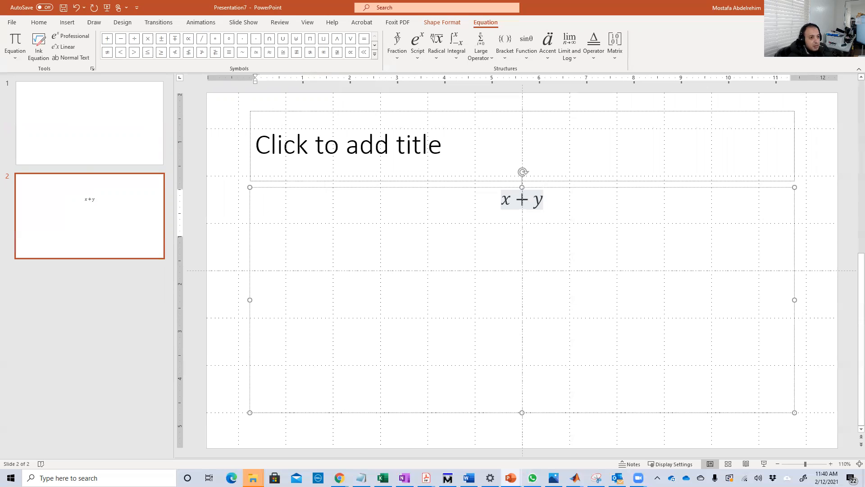
{"action": "mouse_move", "coordinate": [579, 242]}
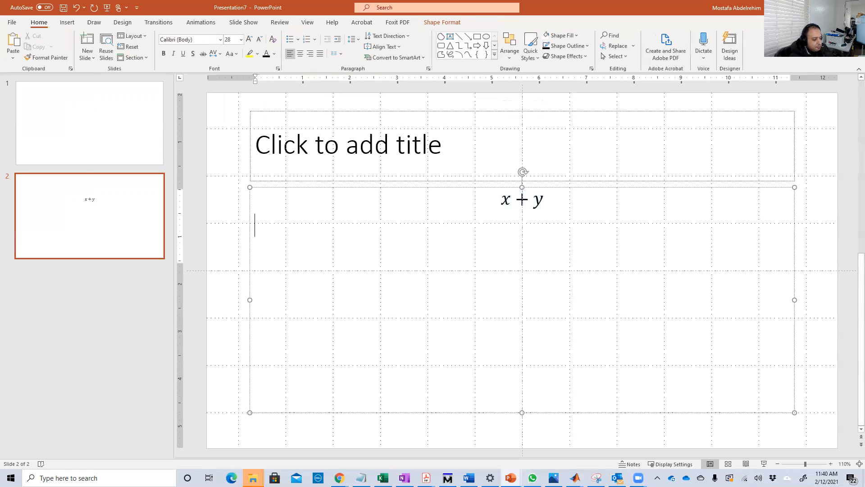
Add plain-text X+Y below the equation and xy on the next line, removing the dot
{"action": "type", "text": "X+"}
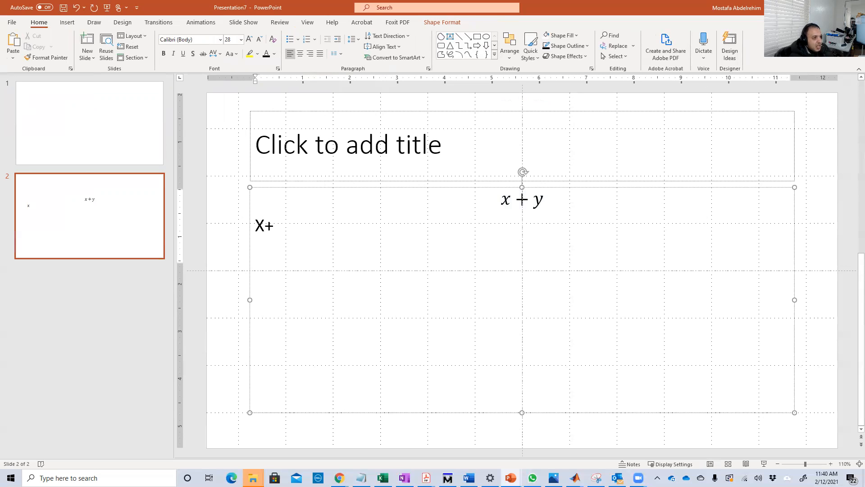
{"action": "type", "text": "Y"}
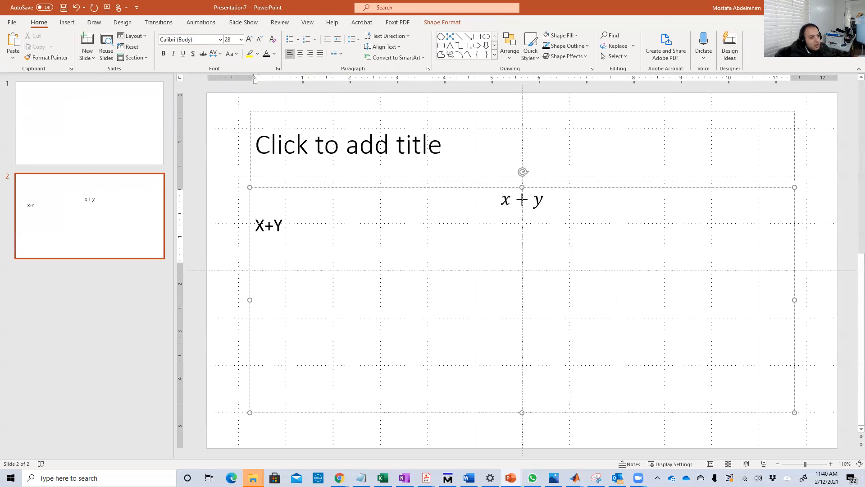
{"action": "left_click", "coordinate": [282, 225]}
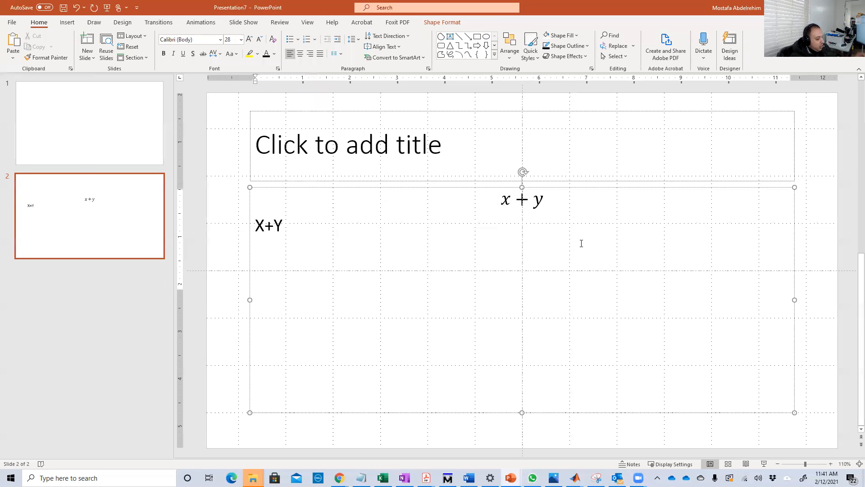
{"action": "type", "text": "x"}
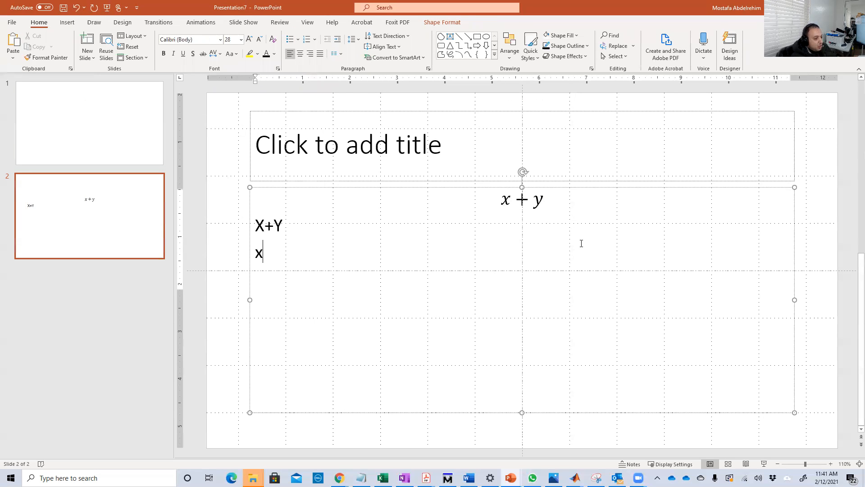
{"action": "type", "text": "y"}
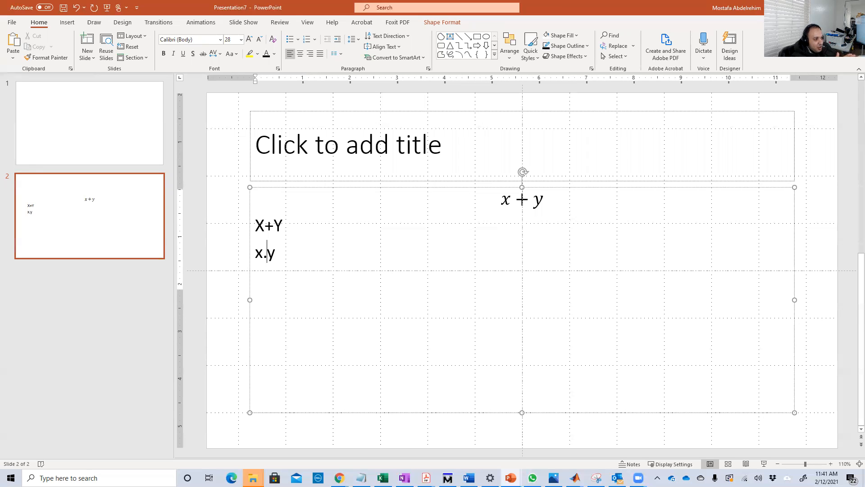
{"action": "key", "text": "Backspace"}
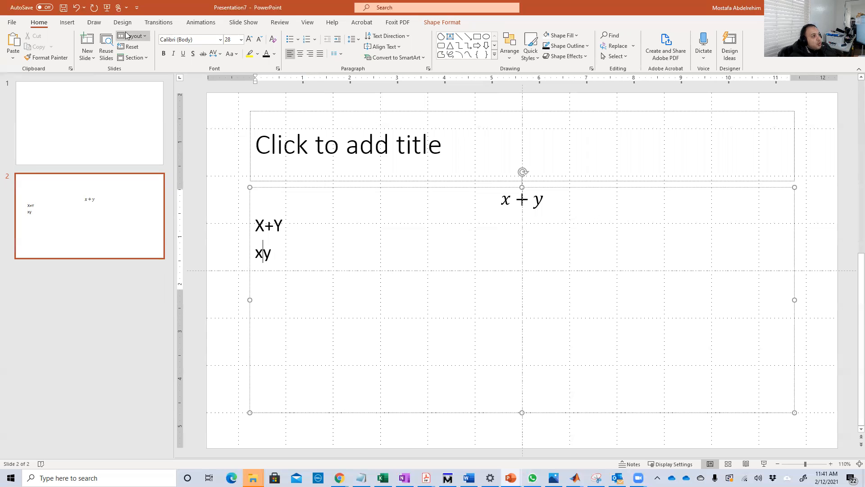
{"action": "mouse_move", "coordinate": [66, 22]}
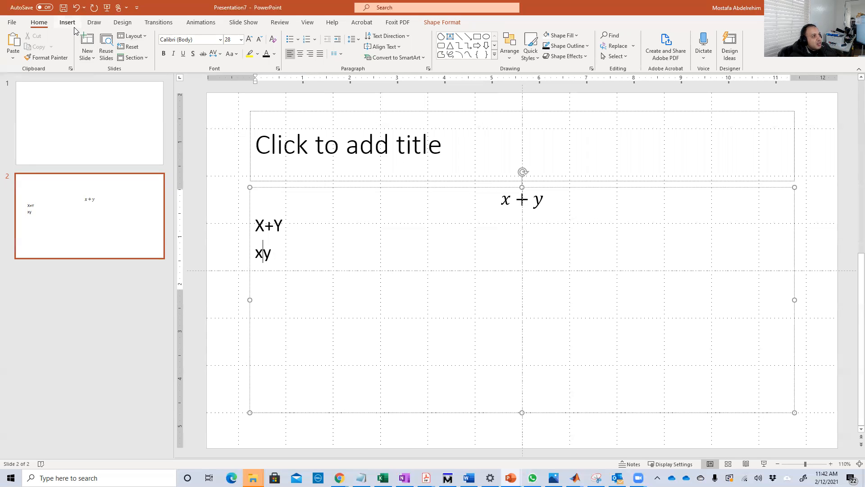
Convert the second line into the equation y · x using the dot operator
{"action": "left_click", "coordinate": [67, 21]}
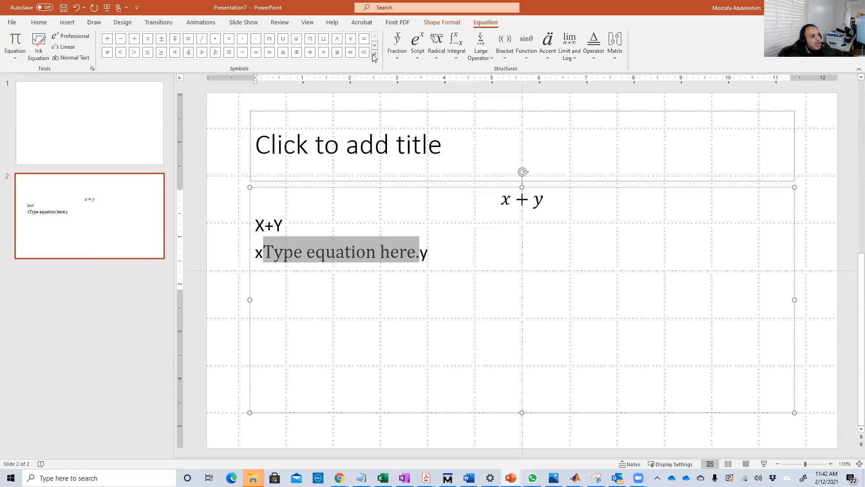
{"action": "left_click", "coordinate": [373, 52]}
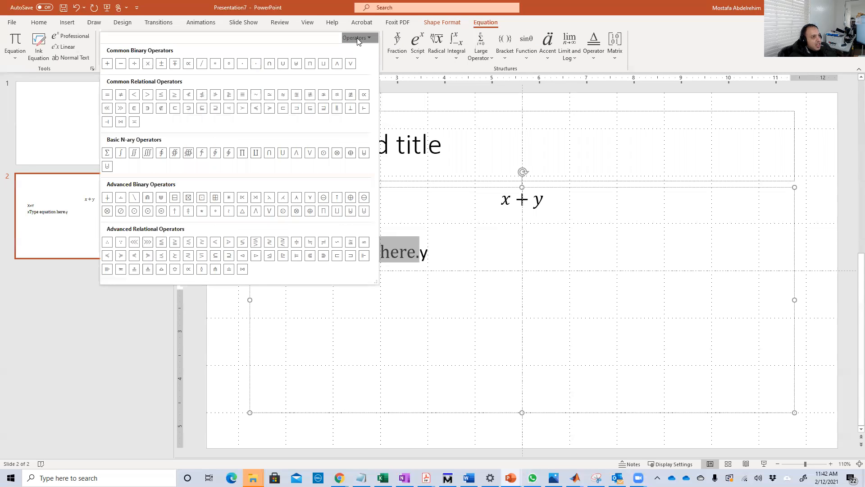
{"action": "left_click", "coordinate": [355, 38]}
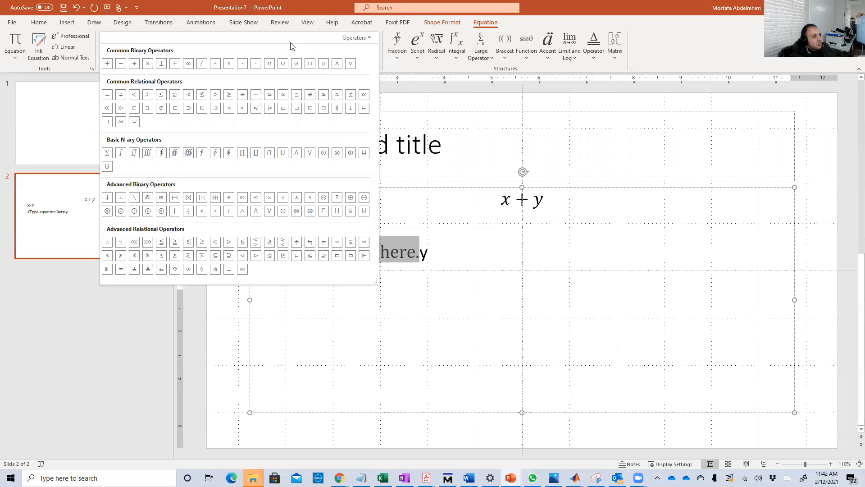
{"action": "mouse_move", "coordinate": [208, 133]}
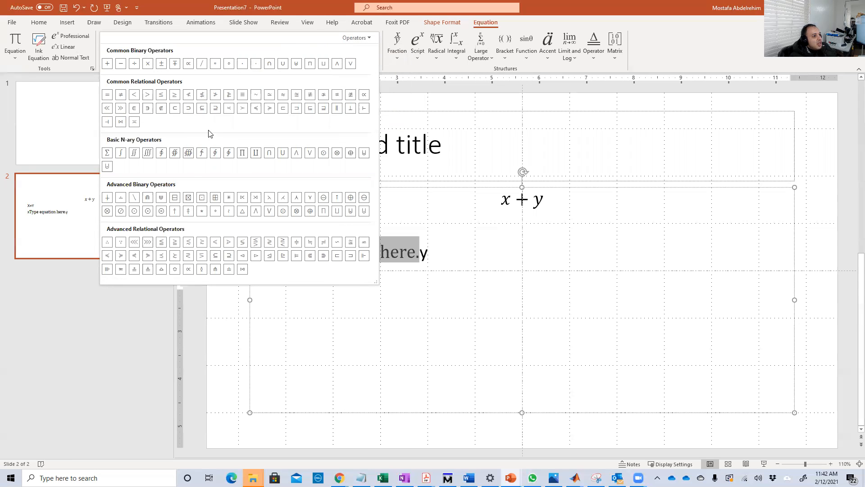
{"action": "mouse_move", "coordinate": [255, 63]}
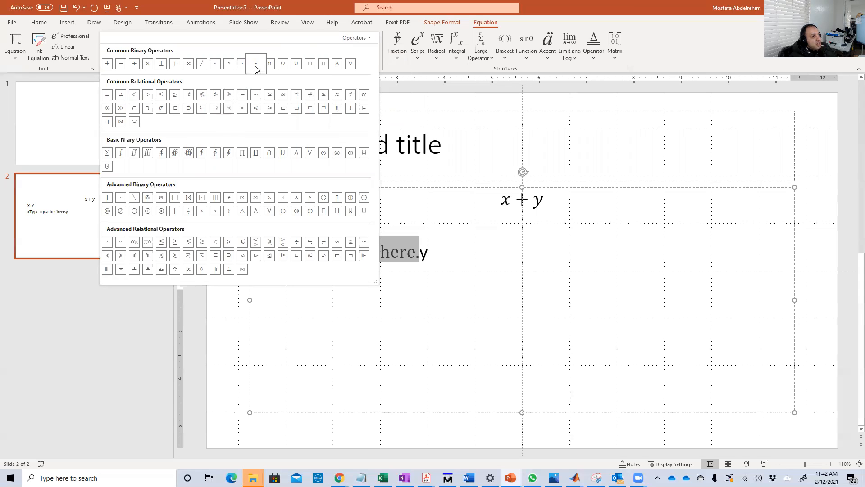
{"action": "left_click", "coordinate": [255, 63]}
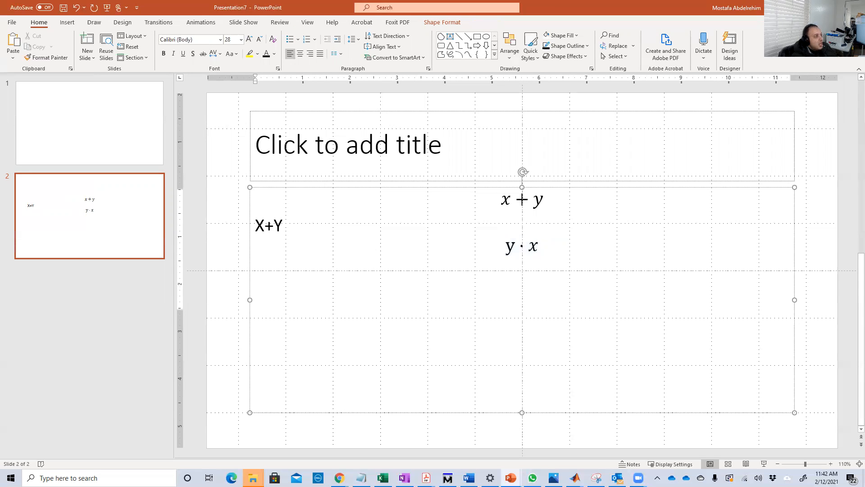
{"action": "left_click", "coordinate": [254, 271]}
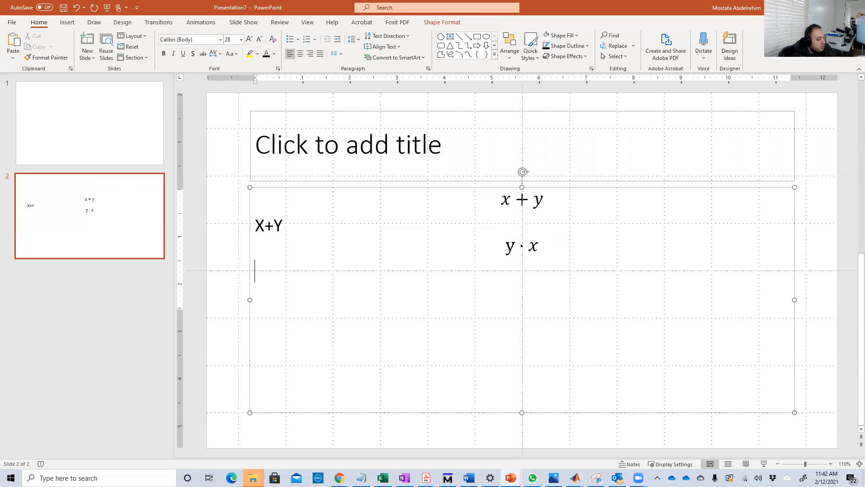
{"action": "type", "text": "y"}
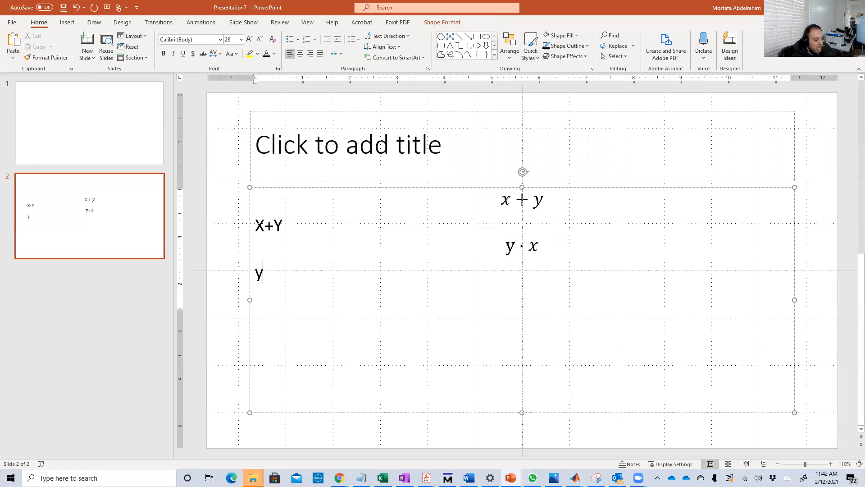
{"action": "type", "text": "'"}
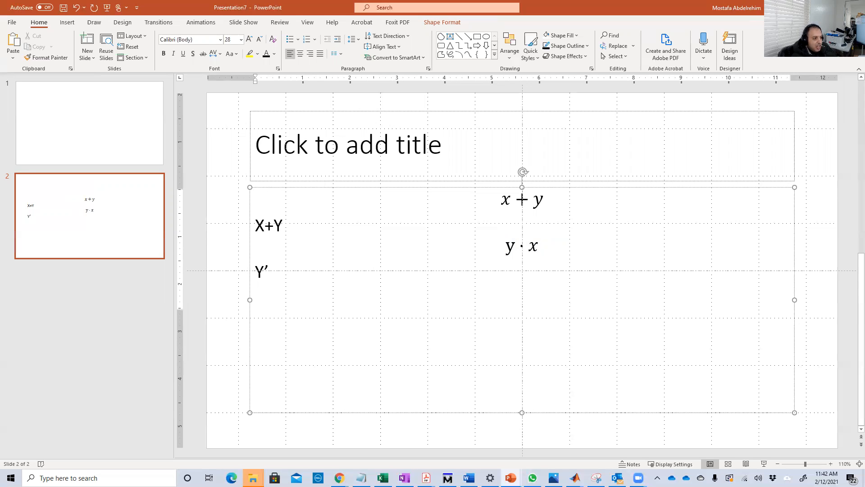
{"action": "left_click", "coordinate": [281, 271]}
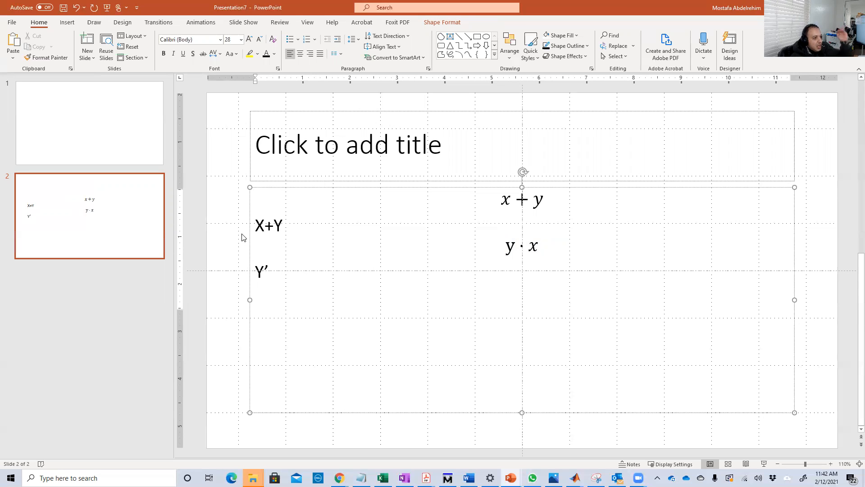
{"action": "mouse_move", "coordinate": [245, 247]}
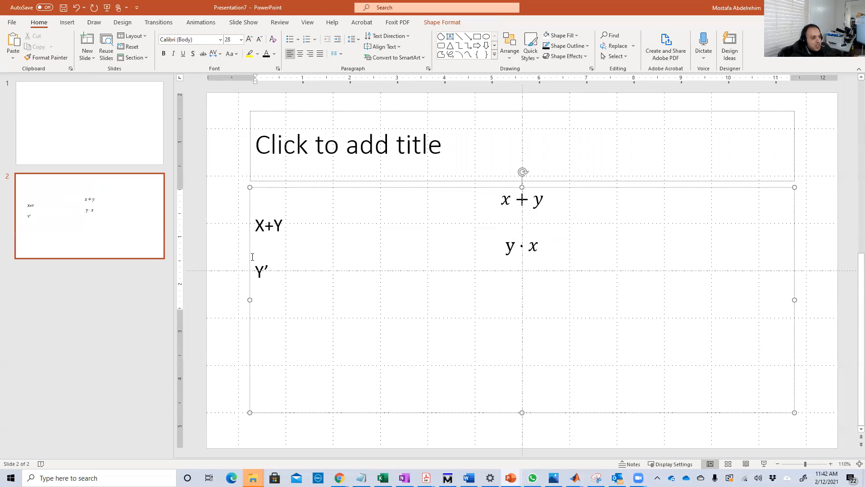
{"action": "left_click", "coordinate": [281, 270]}
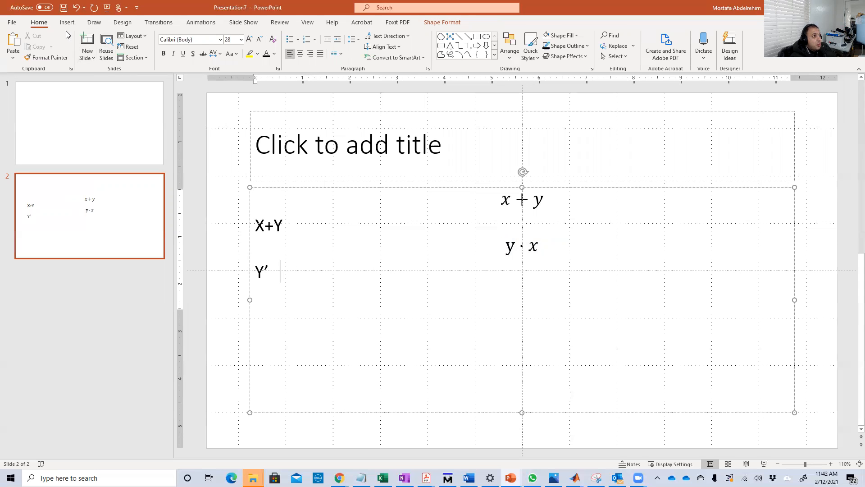
Insert an equation ȳ (y with overbar accent) beside Y′
{"action": "left_click", "coordinate": [67, 21]}
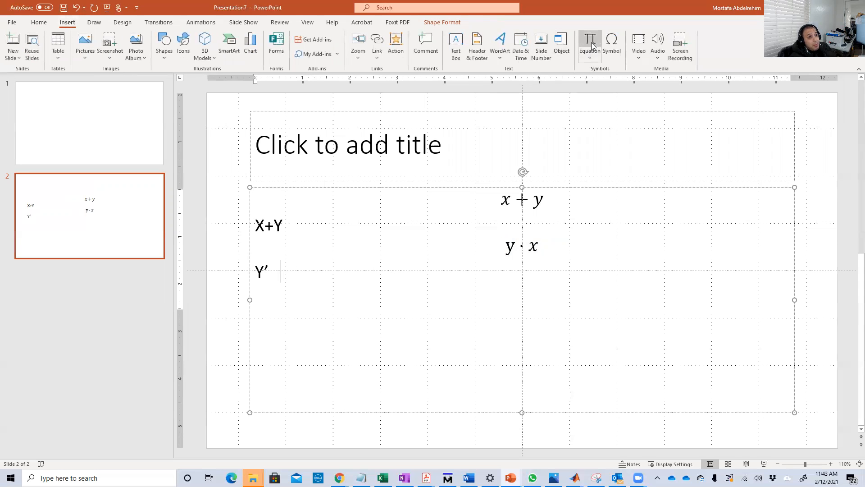
{"action": "left_click", "coordinate": [589, 44]}
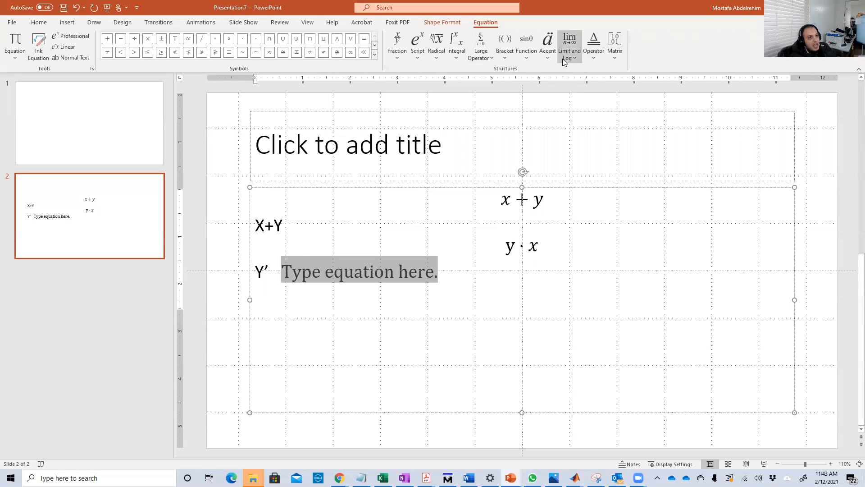
{"action": "left_click", "coordinate": [547, 43]}
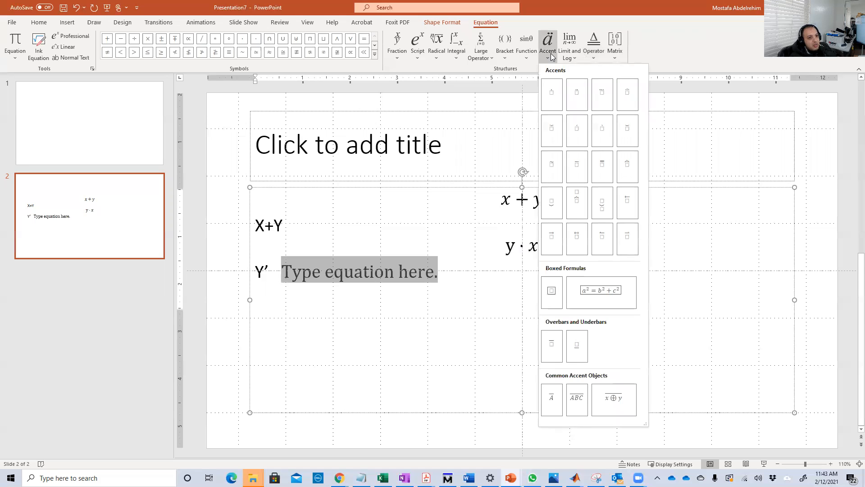
{"action": "mouse_move", "coordinate": [575, 201]}
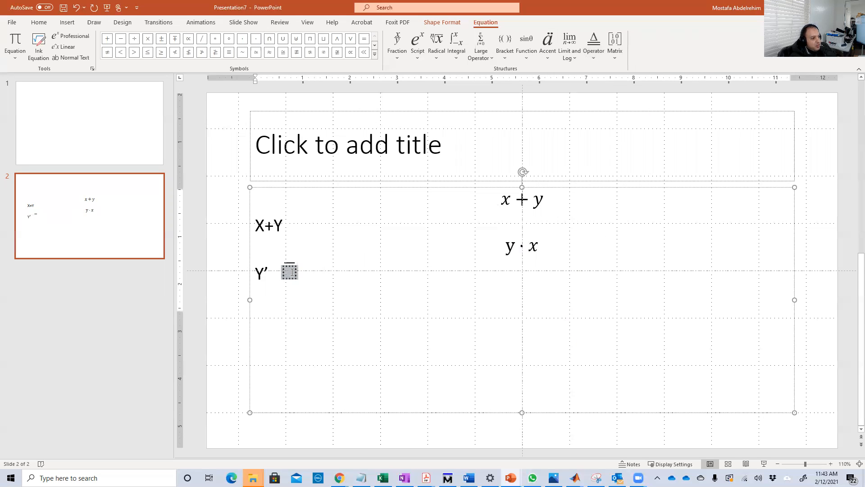
{"action": "type", "text": "y"}
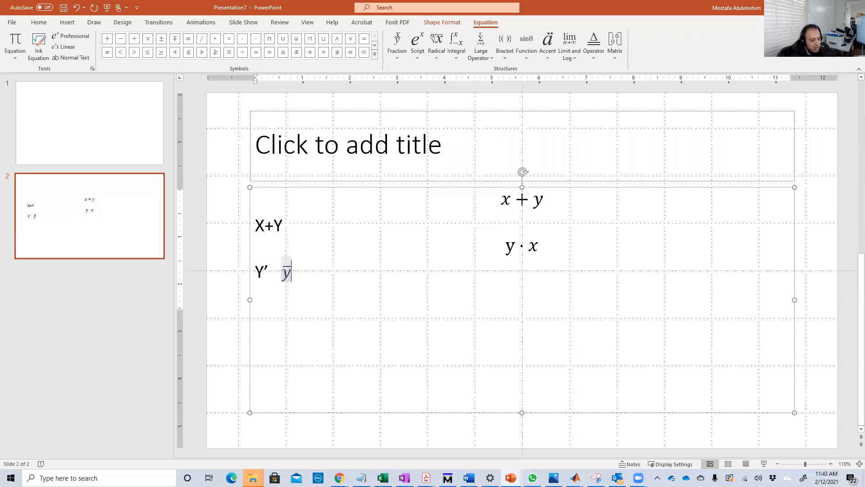
{"action": "left_click", "coordinate": [547, 43]}
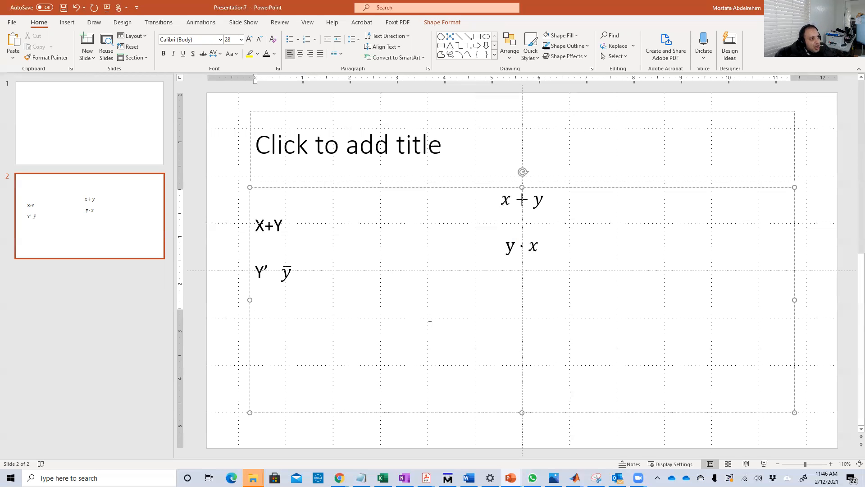
Insert the equation x ↑ y below y · x using the upward arrow symbol
{"action": "left_click", "coordinate": [67, 22]}
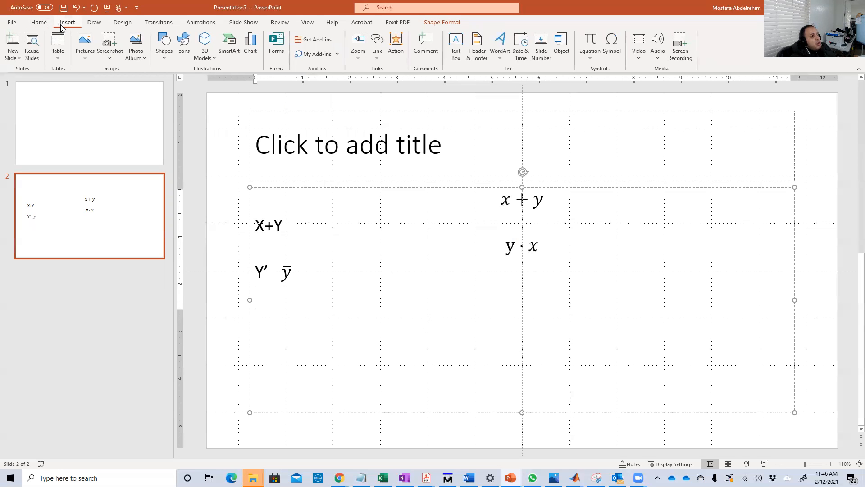
{"action": "mouse_move", "coordinate": [589, 44]}
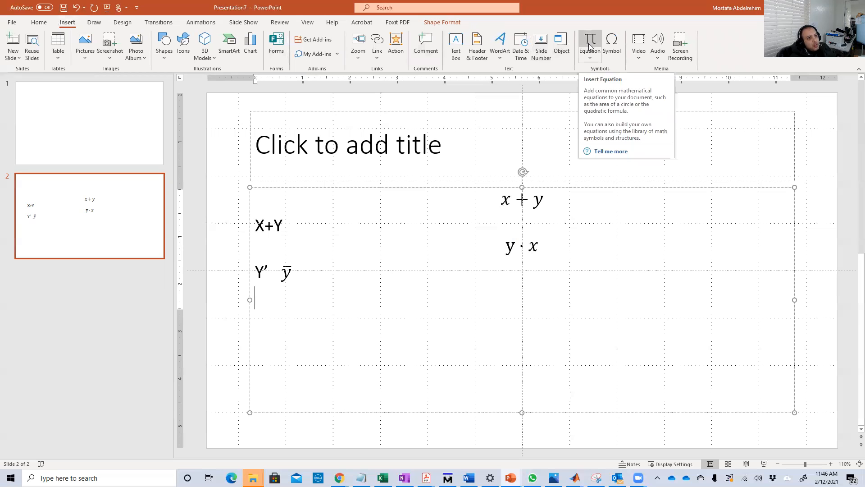
{"action": "left_click", "coordinate": [590, 44]}
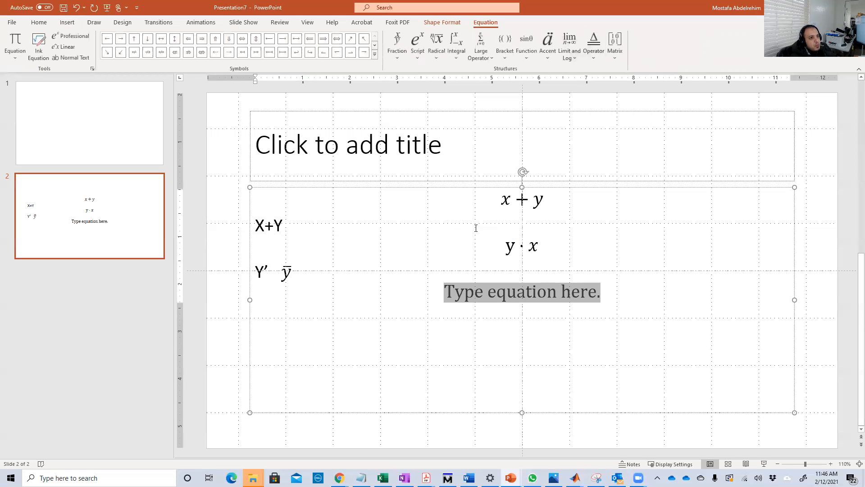
{"action": "left_click", "coordinate": [374, 53]}
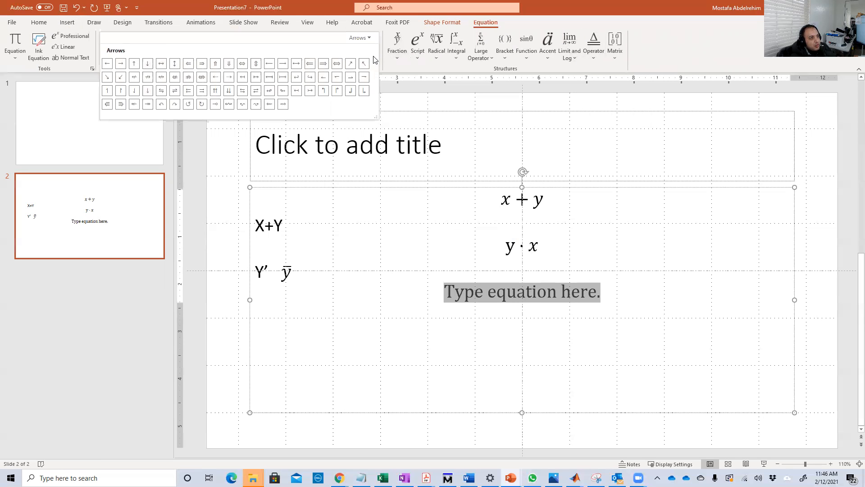
{"action": "left_click", "coordinate": [368, 38]}
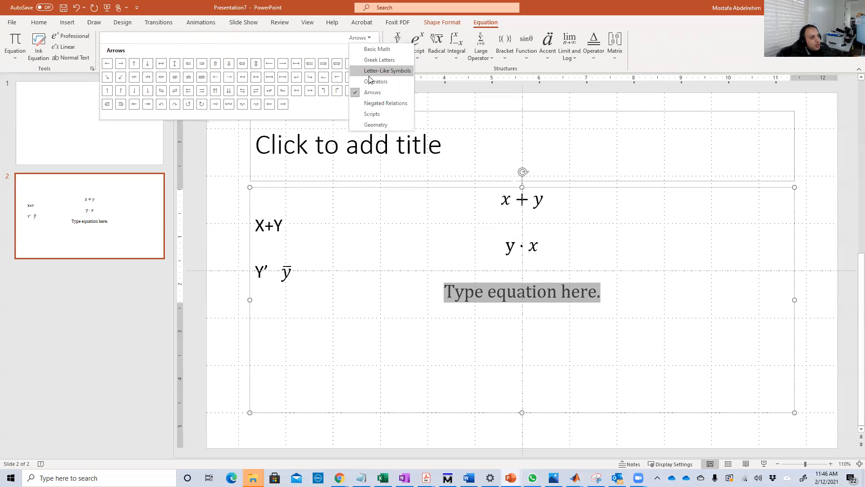
{"action": "left_click", "coordinate": [376, 81]}
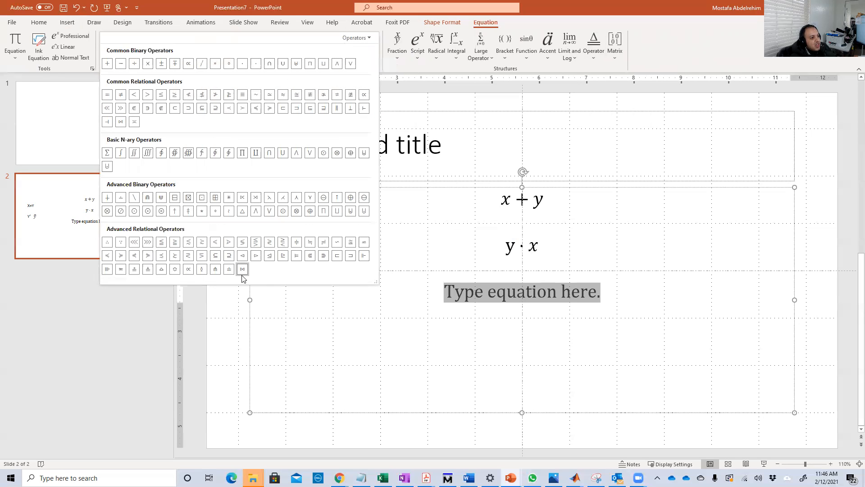
{"action": "mouse_move", "coordinate": [339, 62]}
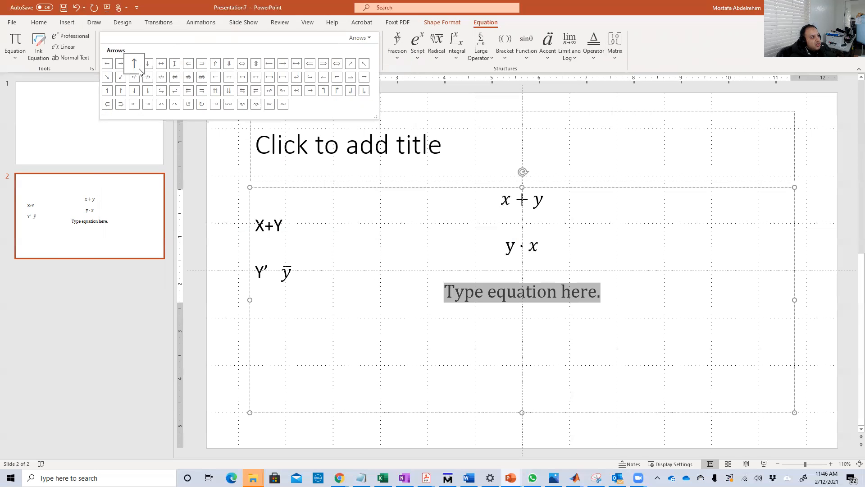
{"action": "left_click", "coordinate": [133, 63]}
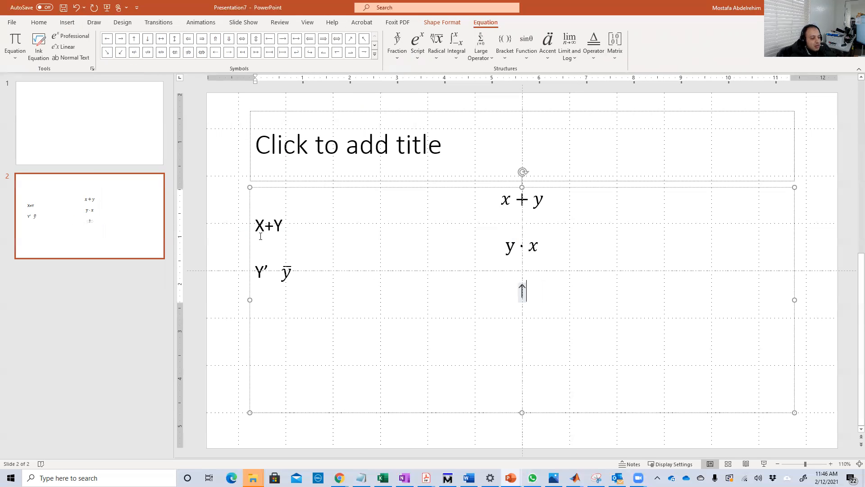
{"action": "type", "text": "x"}
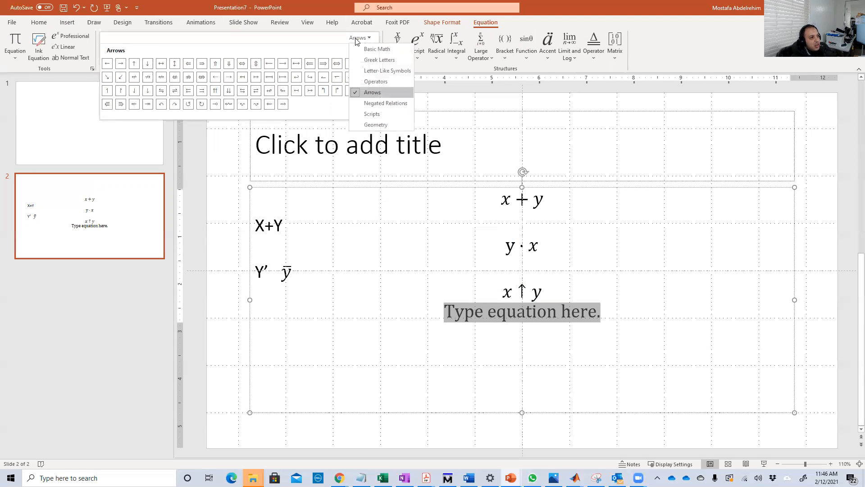
{"action": "mouse_move", "coordinate": [376, 48]}
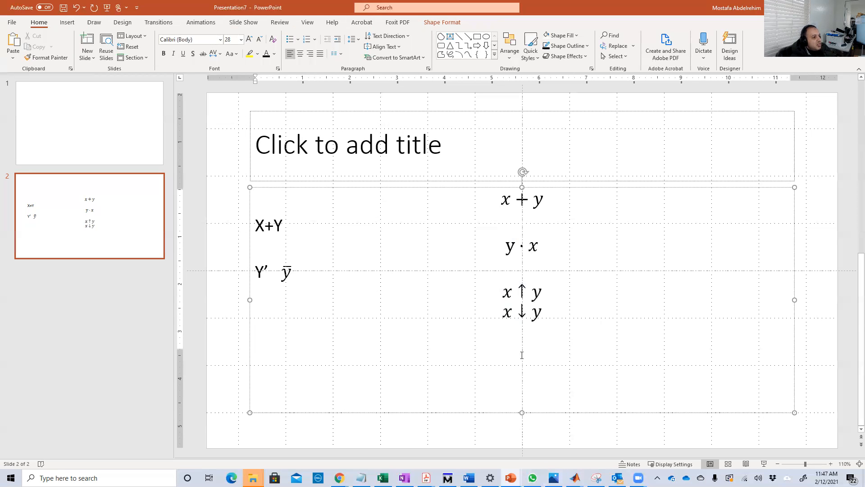
Insert the equation x ⊕ y with the circled plus from the Operators set
{"action": "left_click", "coordinate": [66, 22]}
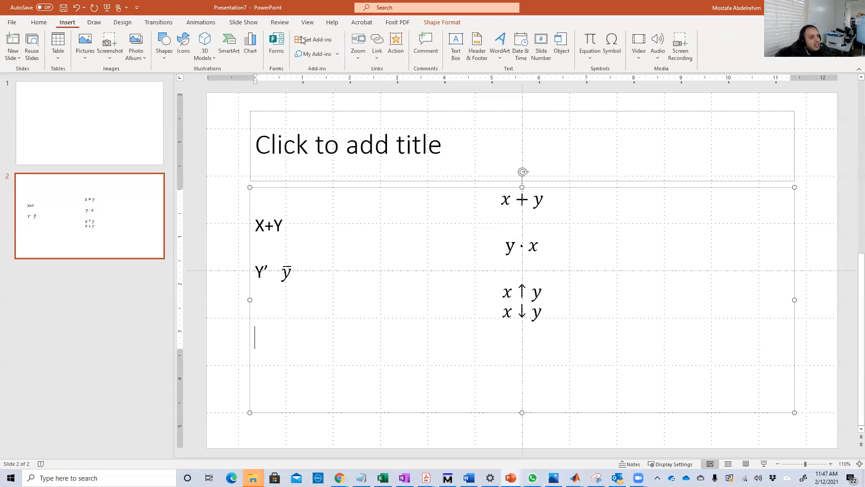
{"action": "left_click", "coordinate": [588, 45]}
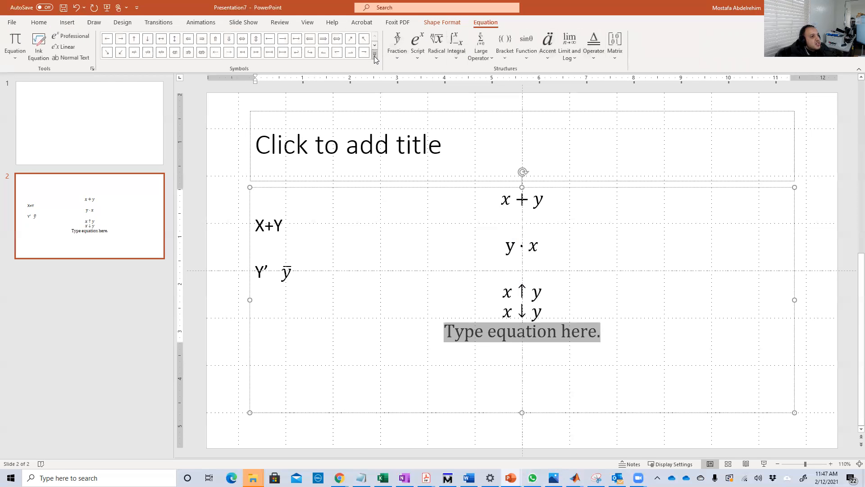
{"action": "left_click", "coordinate": [373, 52]}
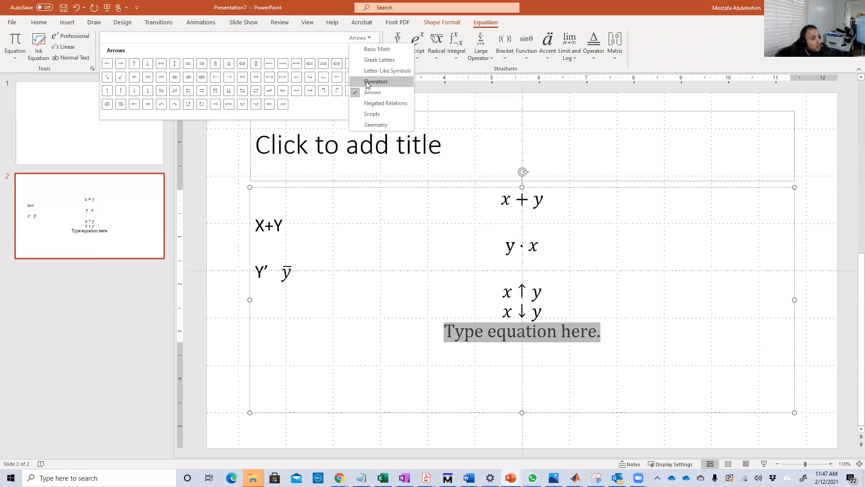
{"action": "left_click", "coordinate": [376, 82]}
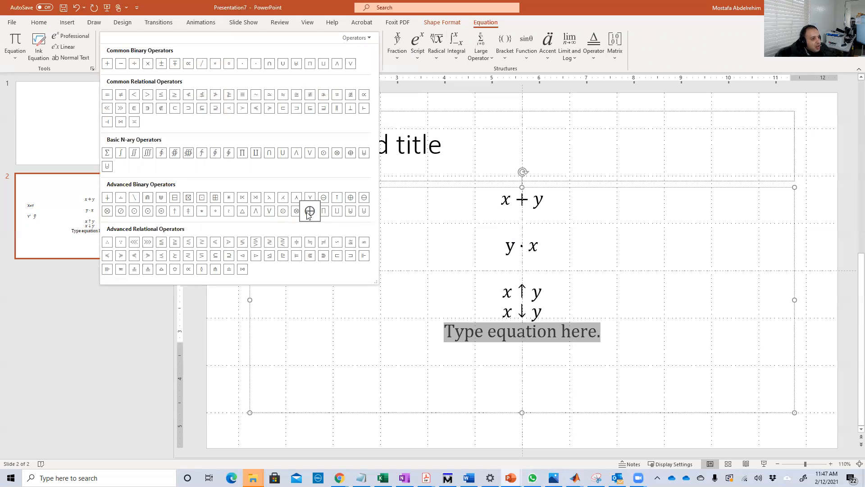
{"action": "left_click", "coordinate": [309, 211]}
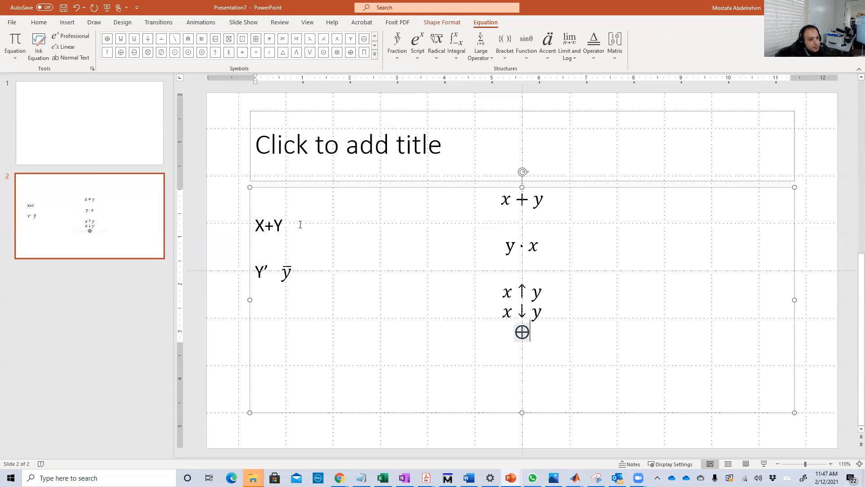
{"action": "type", "text": "x"}
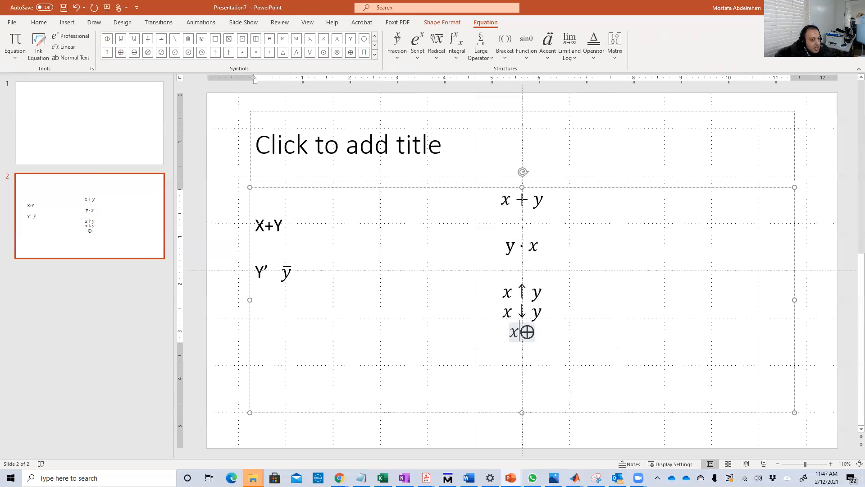
{"action": "type", "text": "y"}
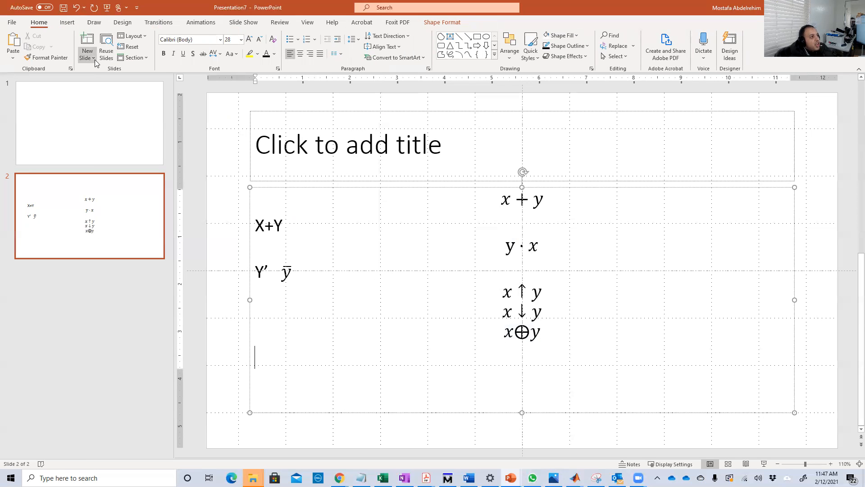
{"action": "mouse_move", "coordinate": [150, 121]}
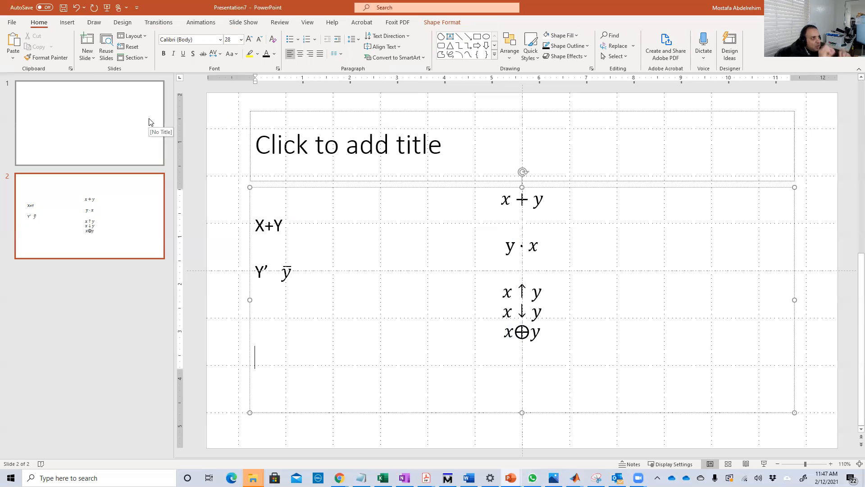
Insert the equation x ⊙ y with the circled dot operator
{"action": "left_click", "coordinate": [67, 21]}
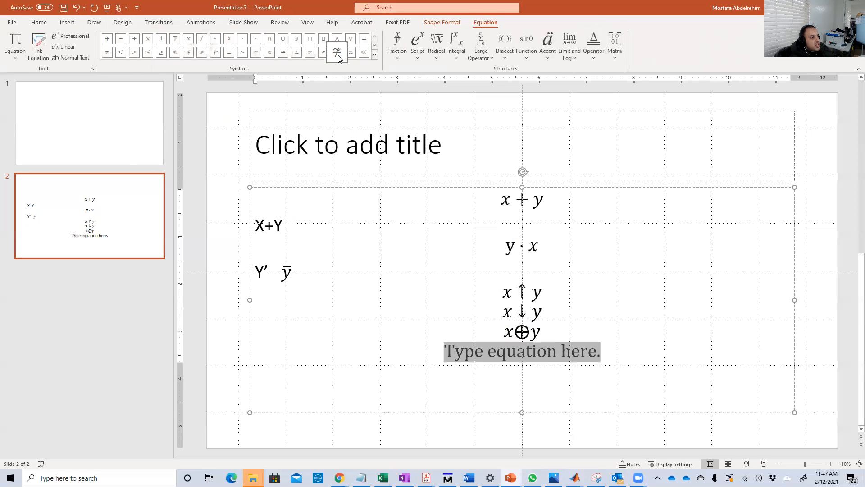
{"action": "left_click", "coordinate": [374, 54]}
{"action": "type", "text": "x⊙y"}
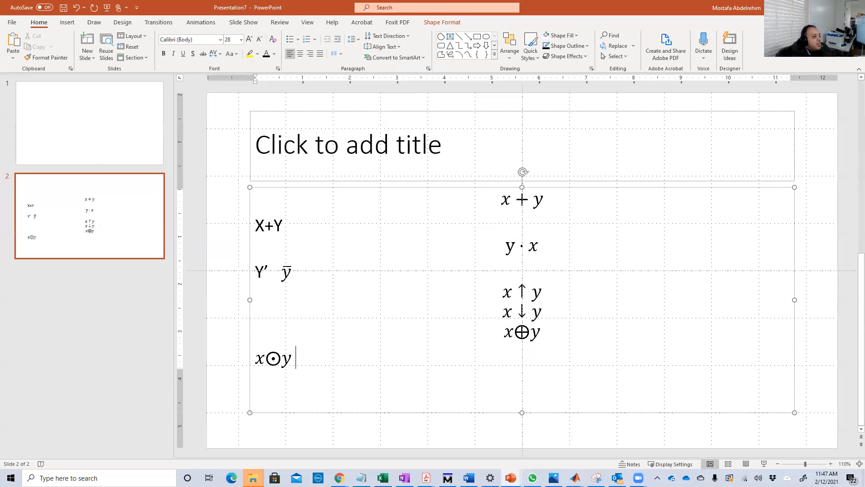
{"action": "mouse_move", "coordinate": [335, 282]}
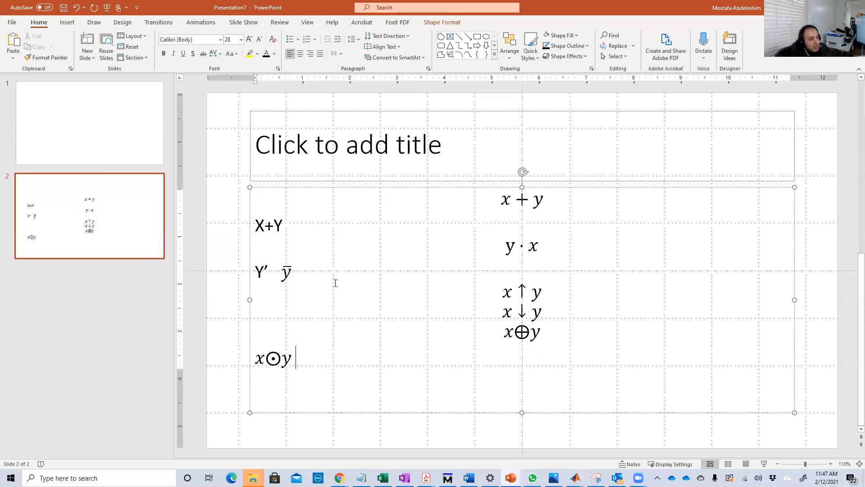